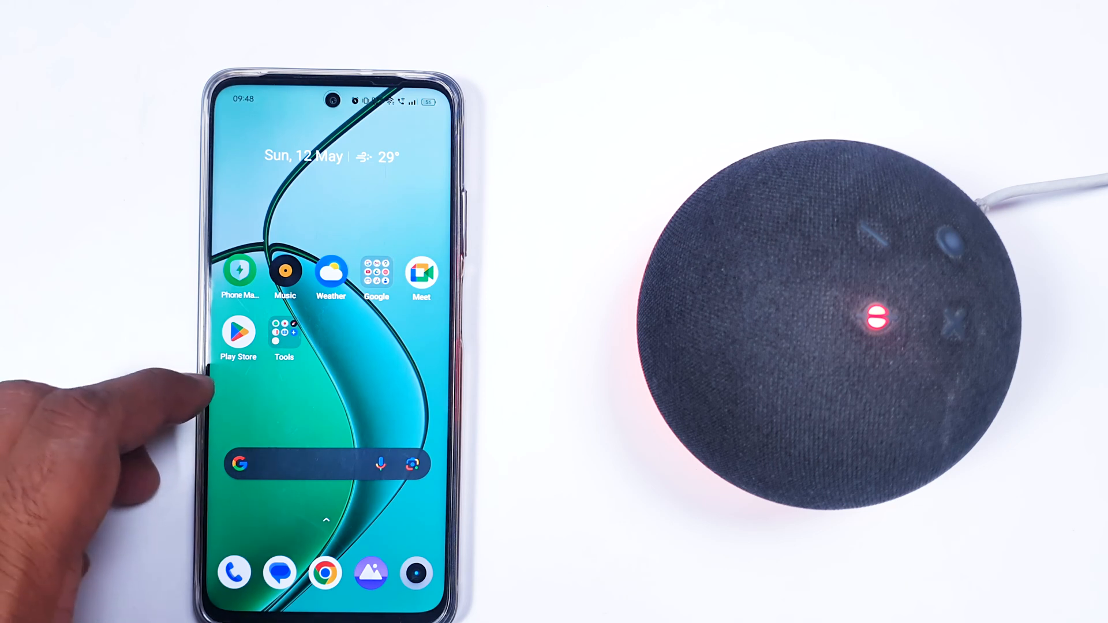
pyautogui.moveTo(141, 438)
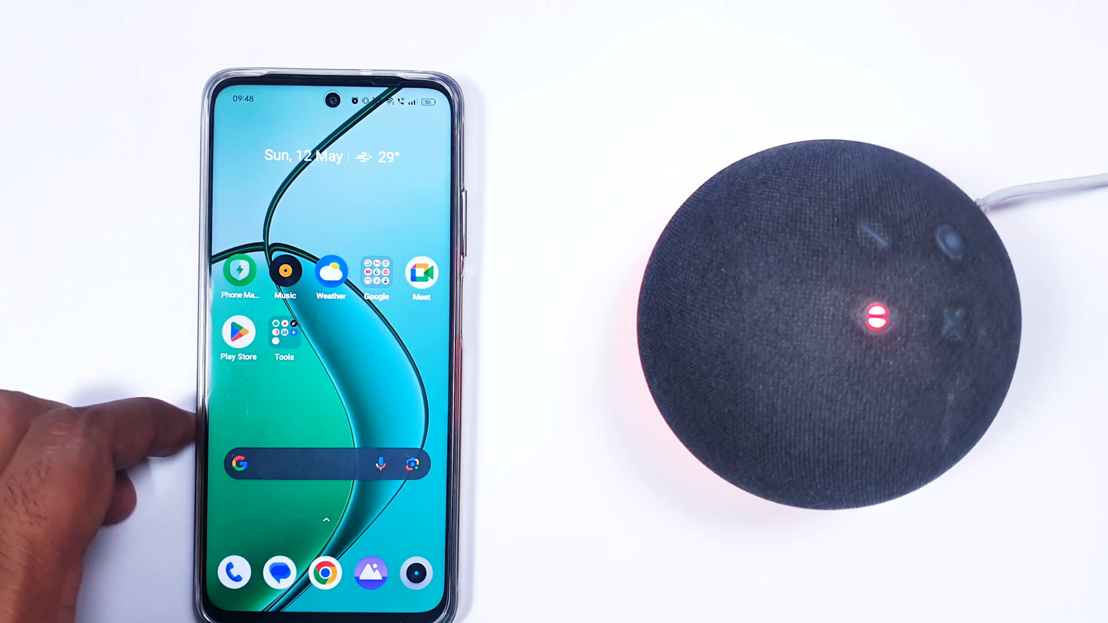
pyautogui.moveTo(212, 410)
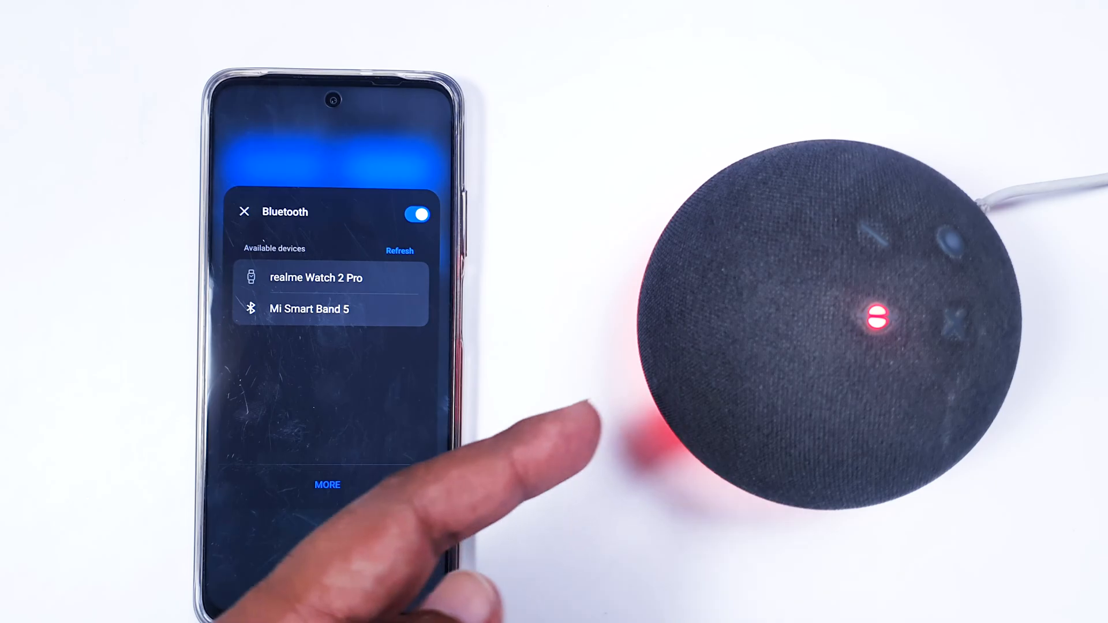
pyautogui.moveTo(106, 388)
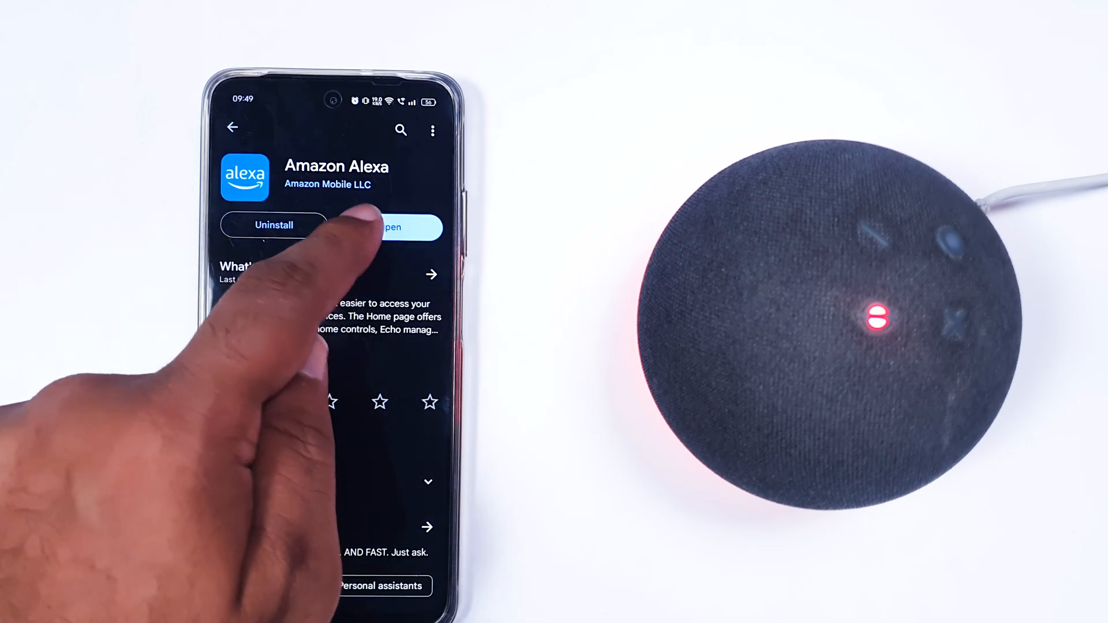
# Launch Amazon Alexa from its Play Store page with Open
pyautogui.click(393, 227)
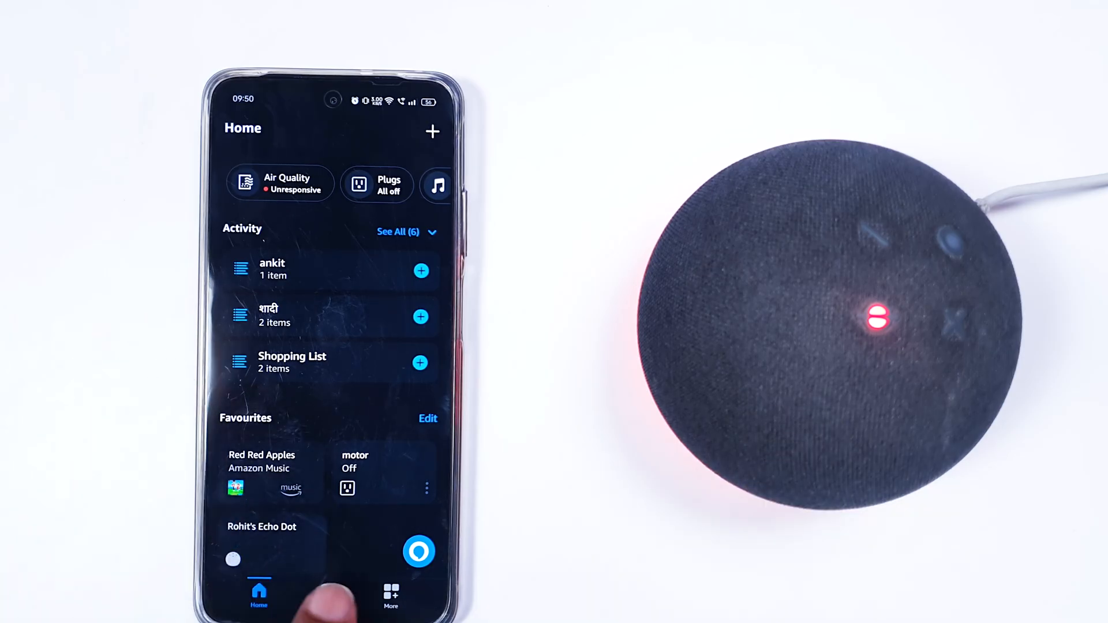
# Go to the Alexa Devices tab, then bring up the add-new options
pyautogui.click(324, 594)
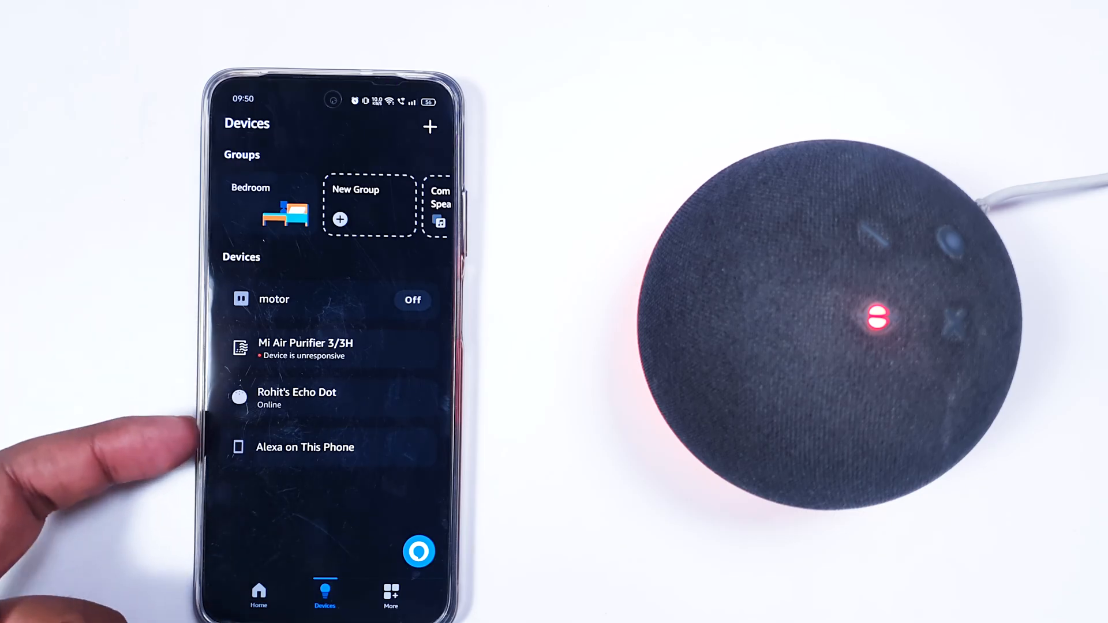
pyautogui.moveTo(141, 403)
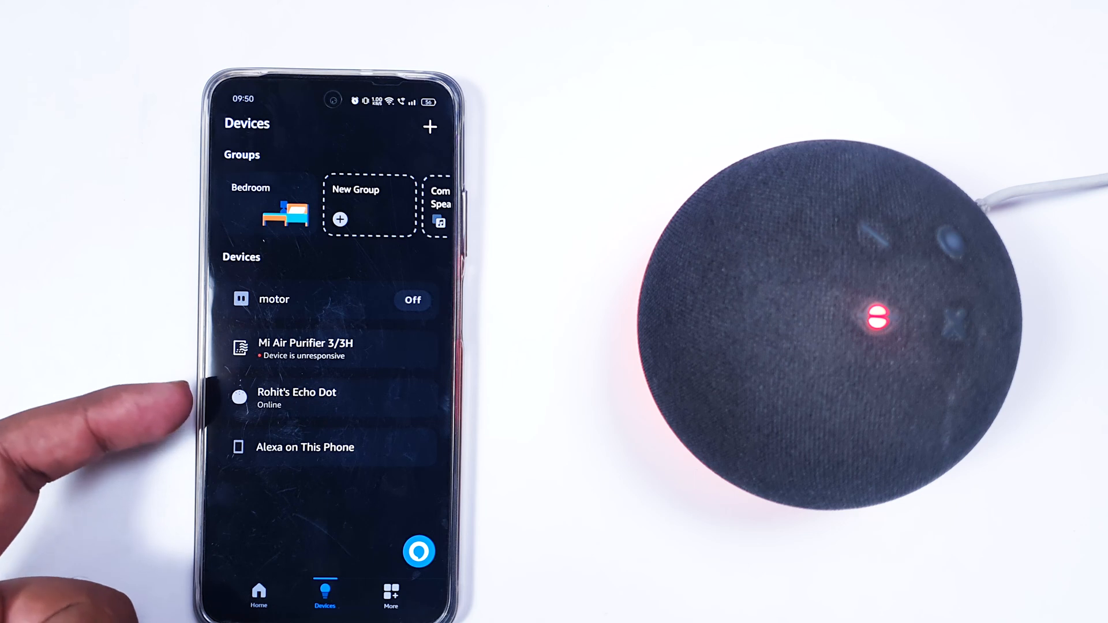
pyautogui.moveTo(141, 438)
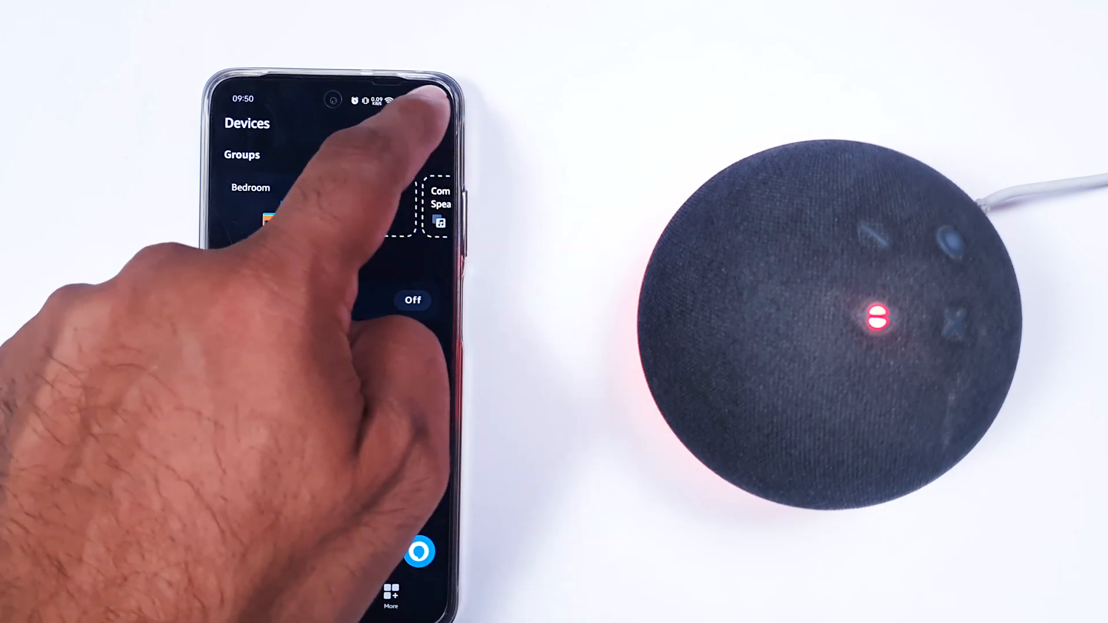
pyautogui.click(430, 127)
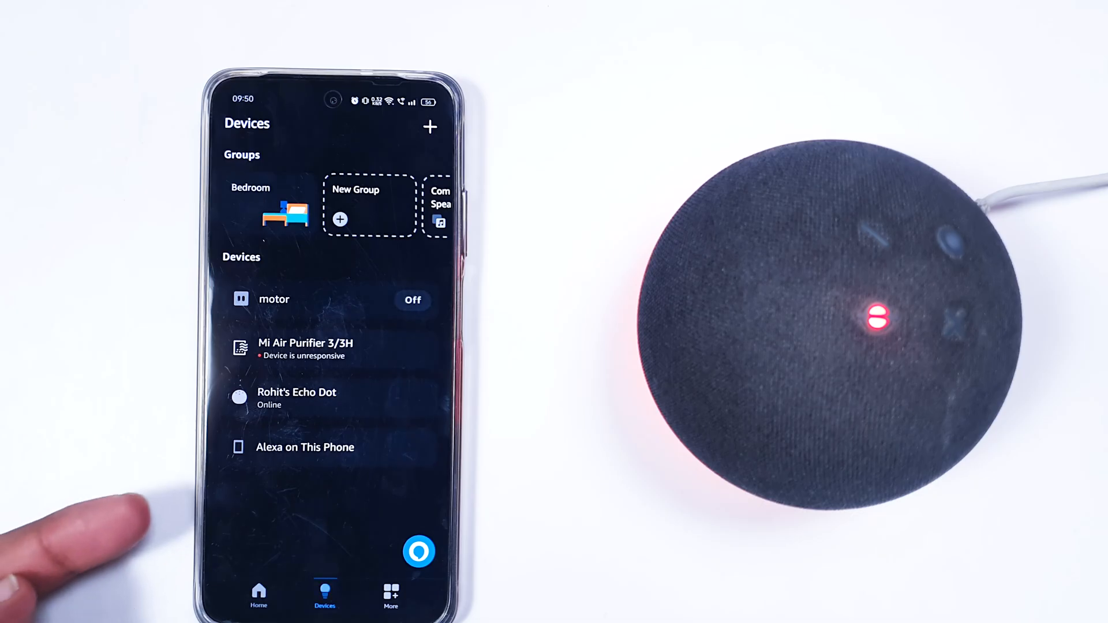
pyautogui.click(429, 126)
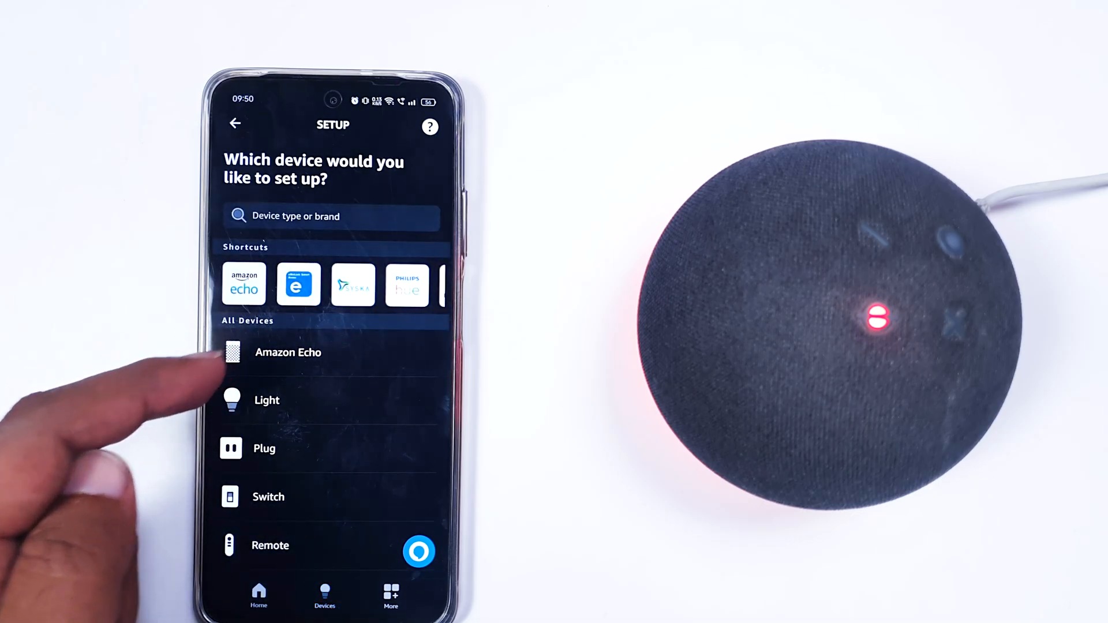
pyautogui.click(287, 352)
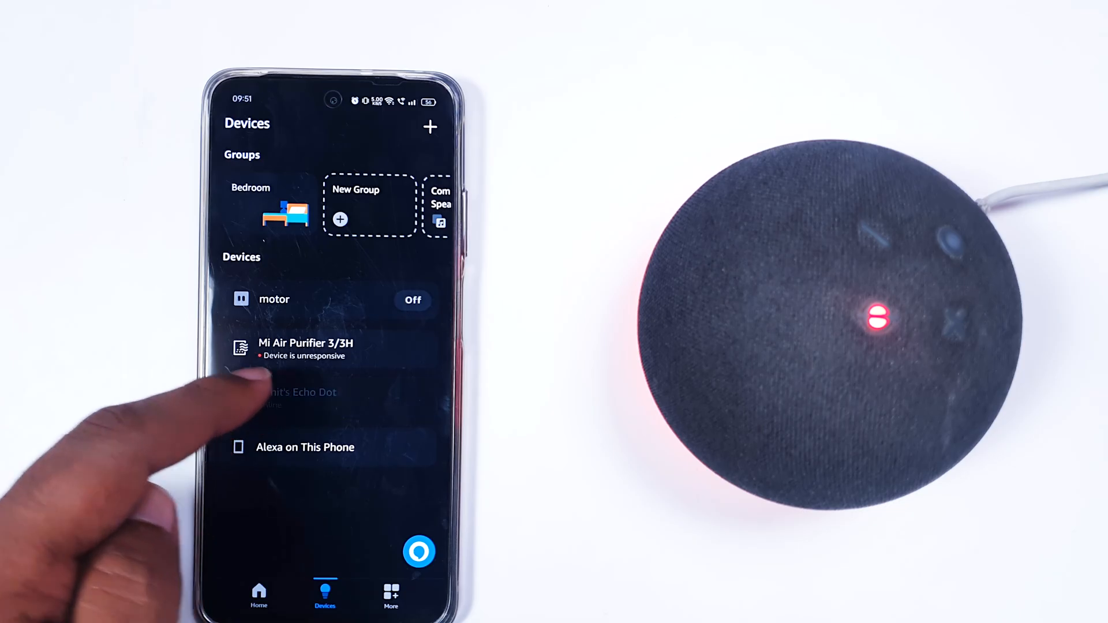
pyautogui.click(296, 393)
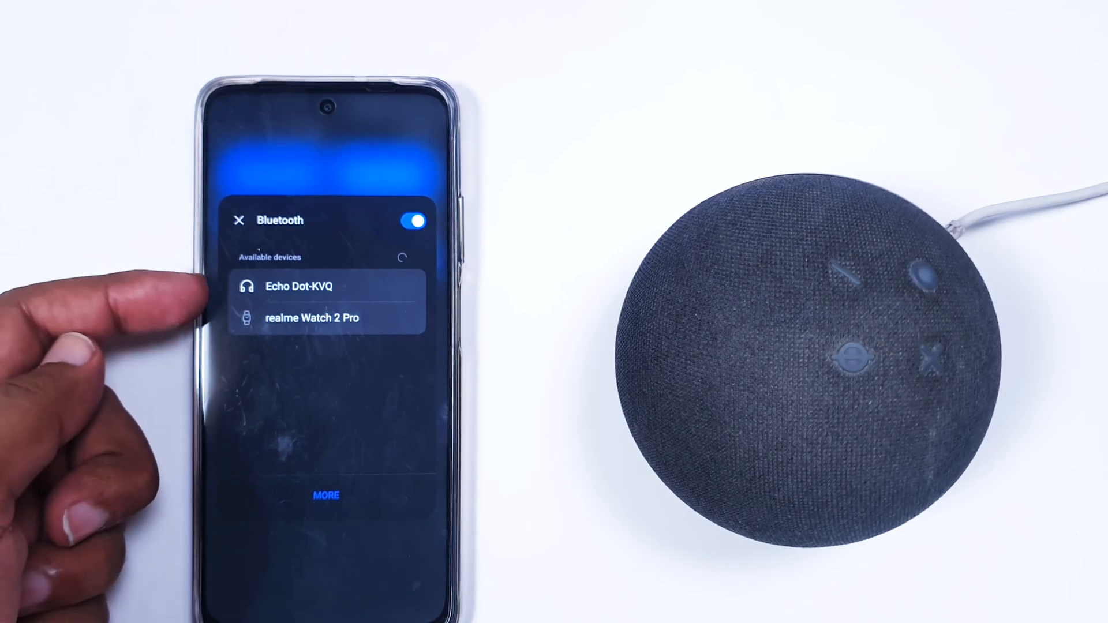
# Pair the phone with Echo Dot-KVQ and confirm the pairing request
pyautogui.click(299, 286)
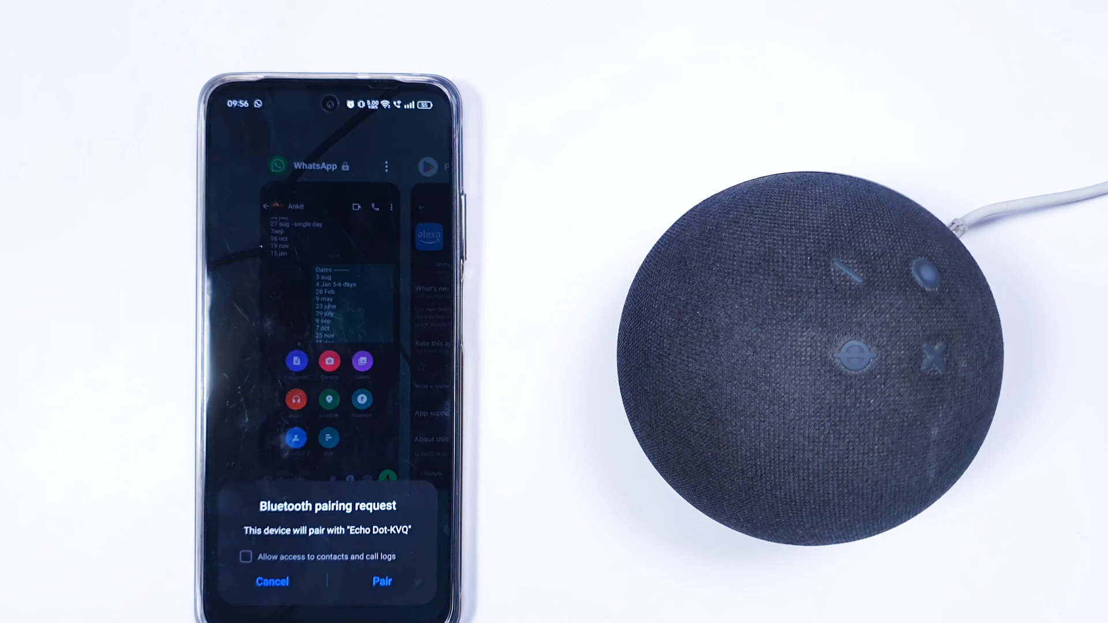
pyautogui.click(271, 582)
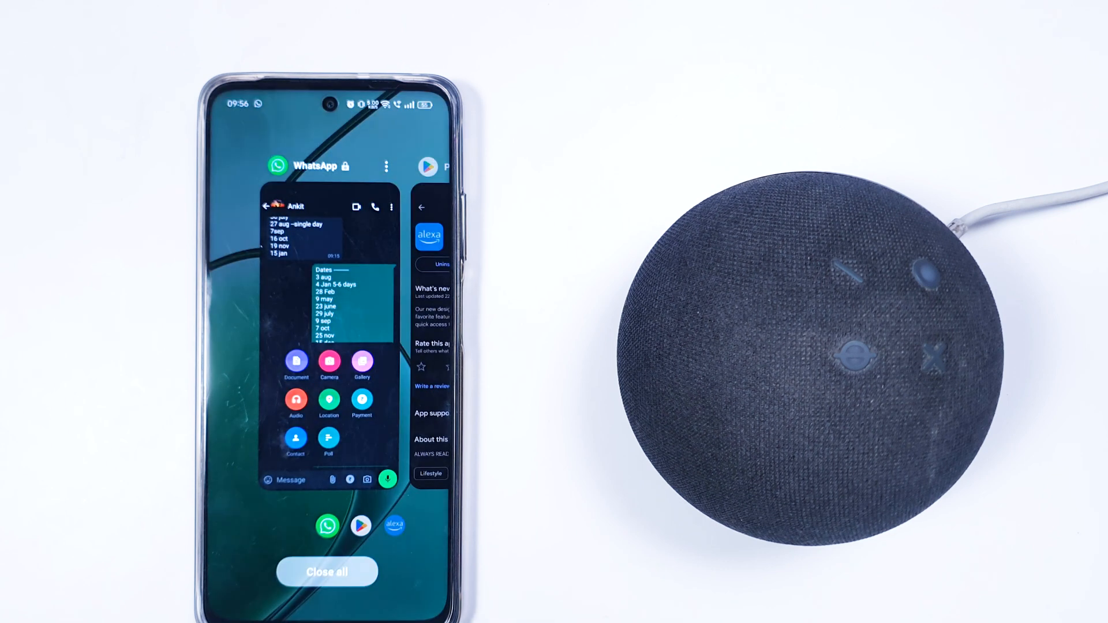